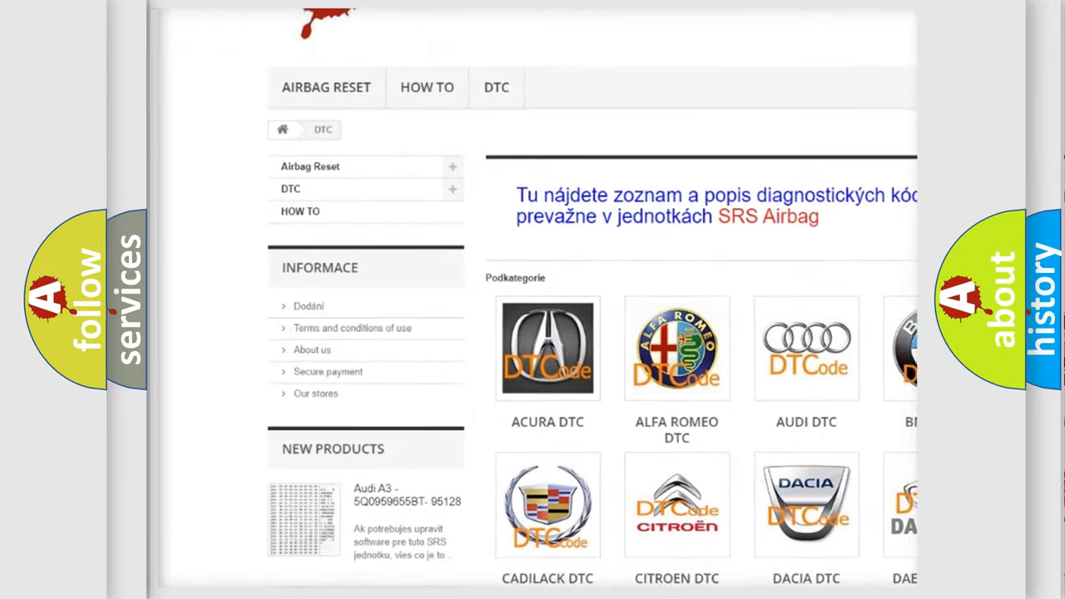
scroll(down, 3)
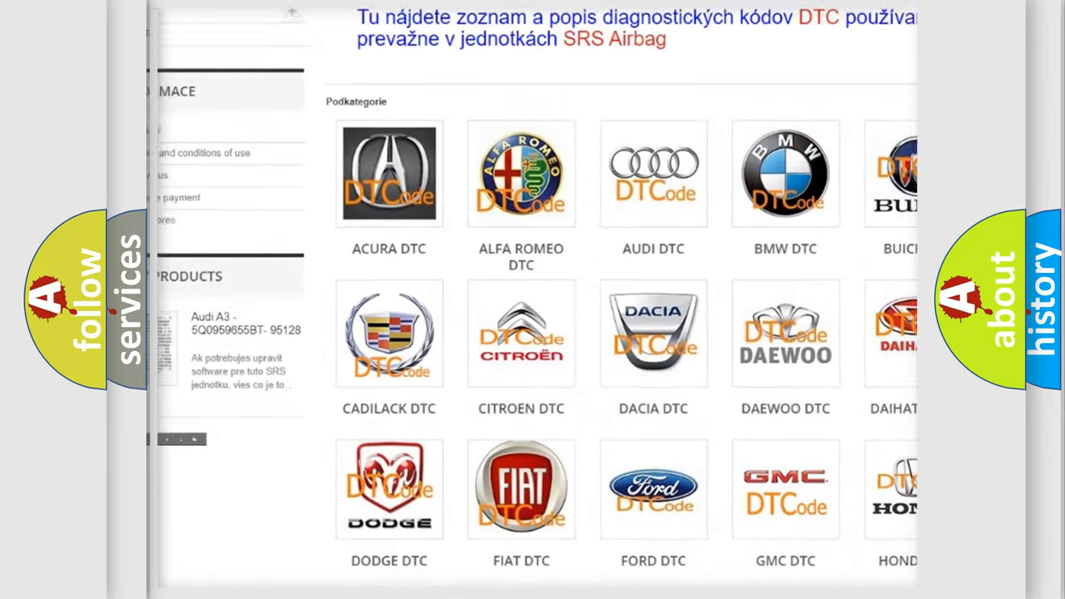
scroll(down, 3)
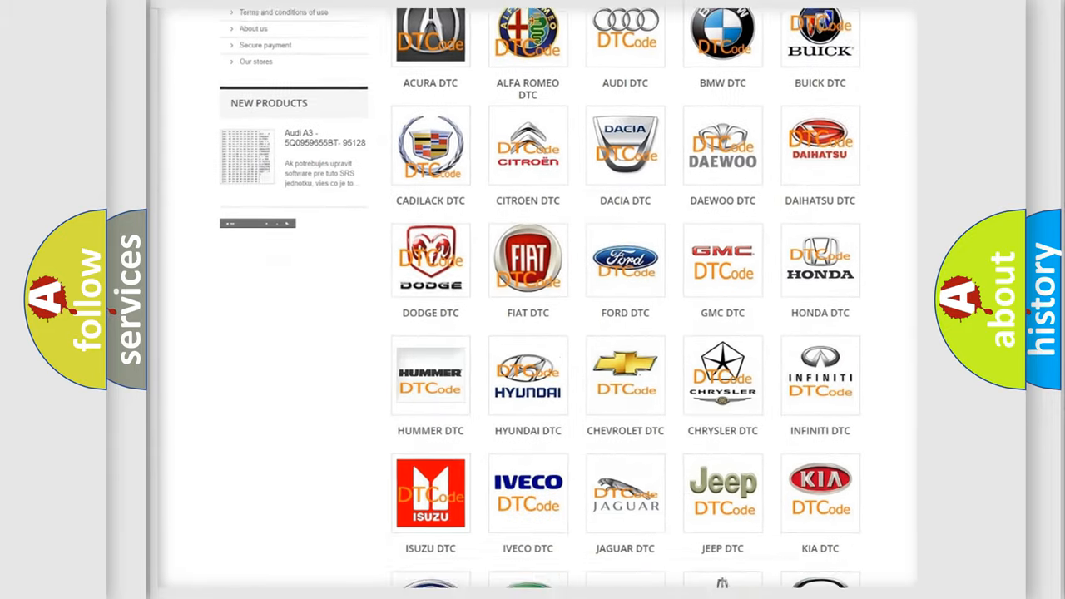
scroll(down, 3)
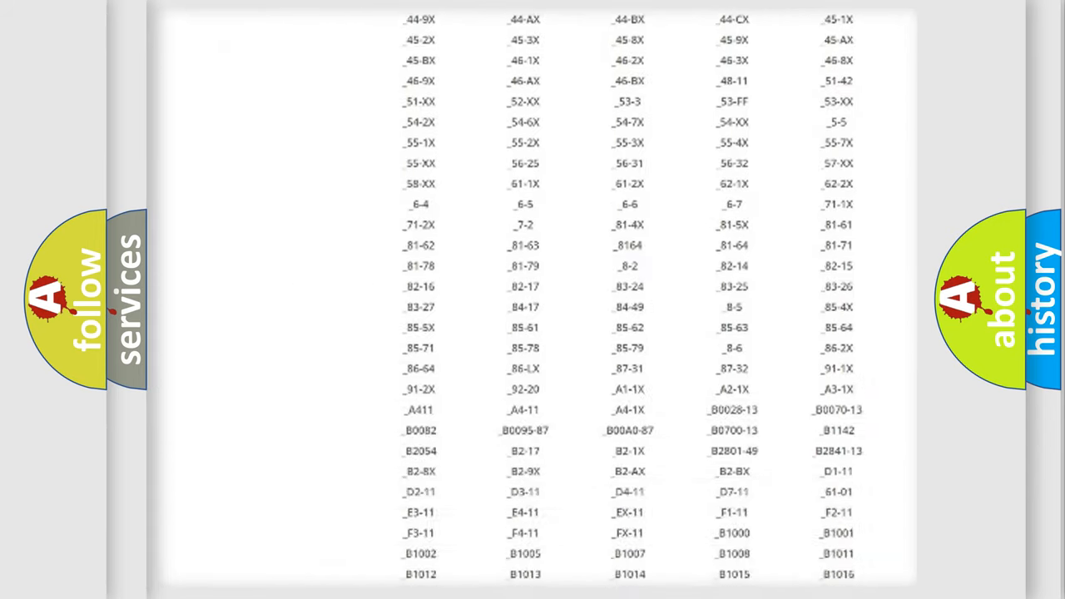
scroll(down, 3)
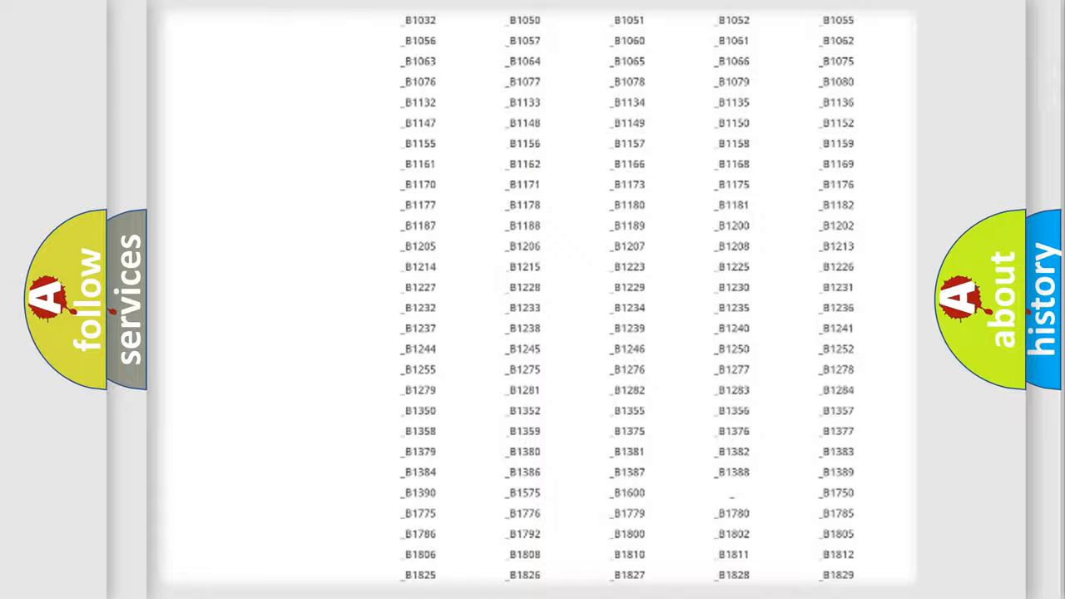